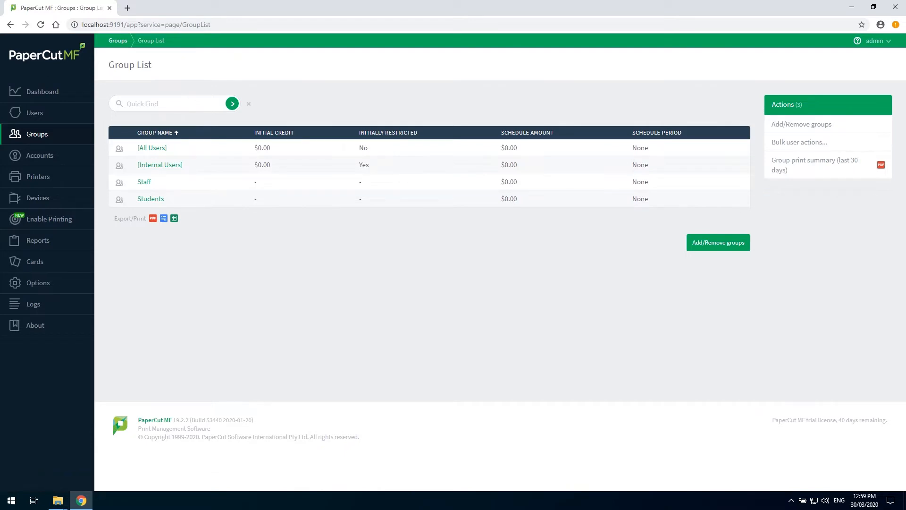
{"action": "mouse_move", "coordinate": [150, 198]}
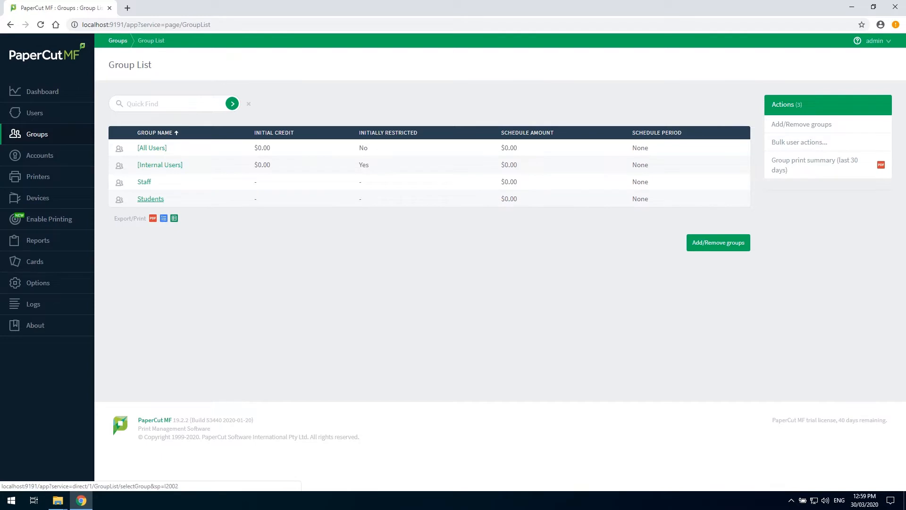
Step: Give the Students group a Monthly quota schedule amount of 20
{"action": "left_click", "coordinate": [150, 198]}
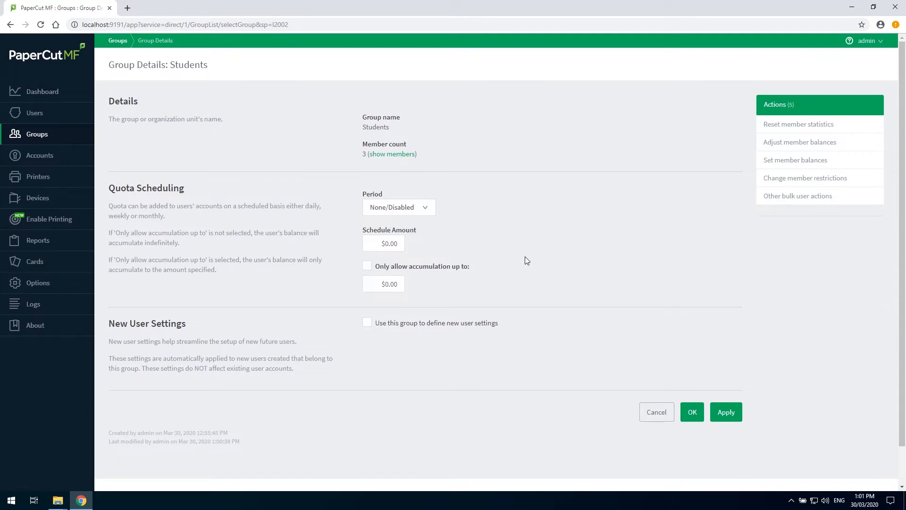
{"action": "mouse_move", "coordinate": [434, 209]}
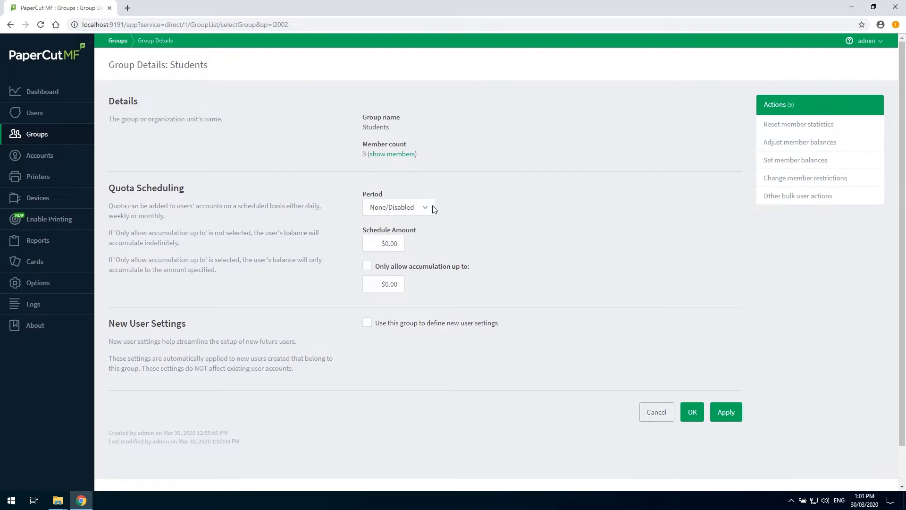
{"action": "left_click", "coordinate": [398, 207]}
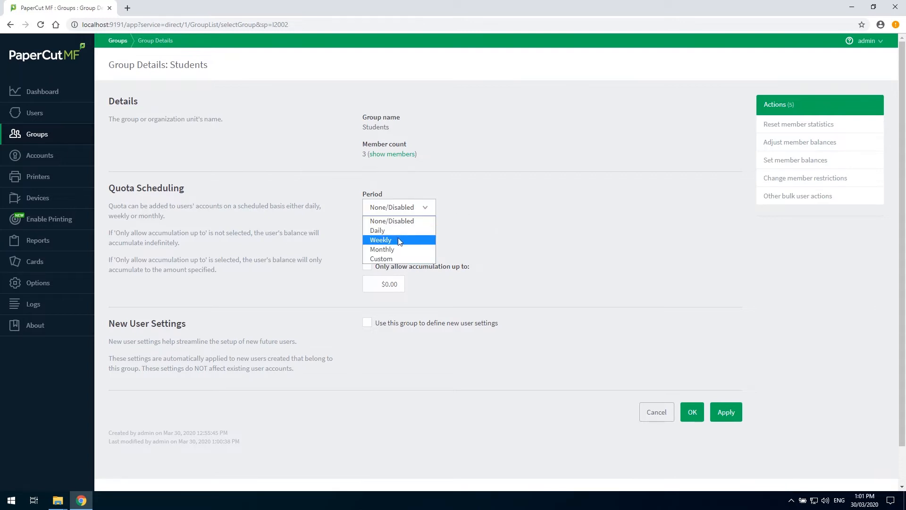
{"action": "mouse_move", "coordinate": [401, 258]}
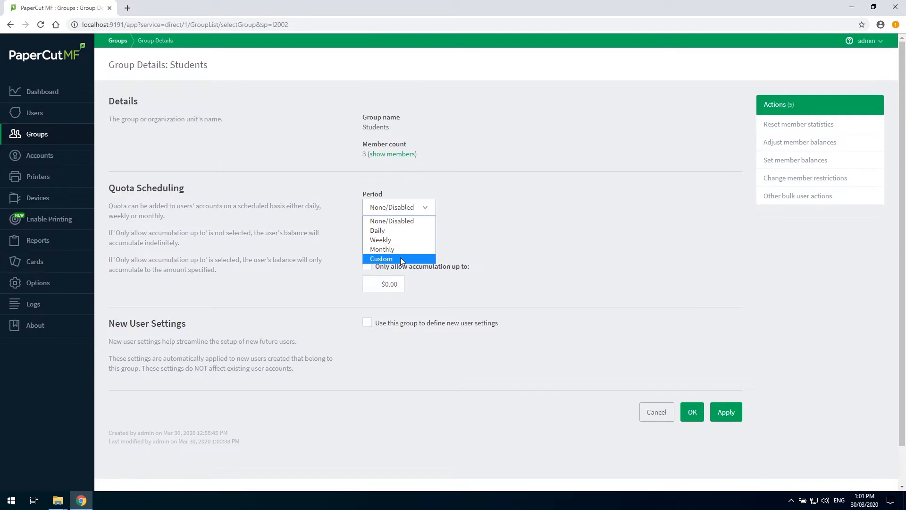
{"action": "mouse_move", "coordinate": [412, 258]}
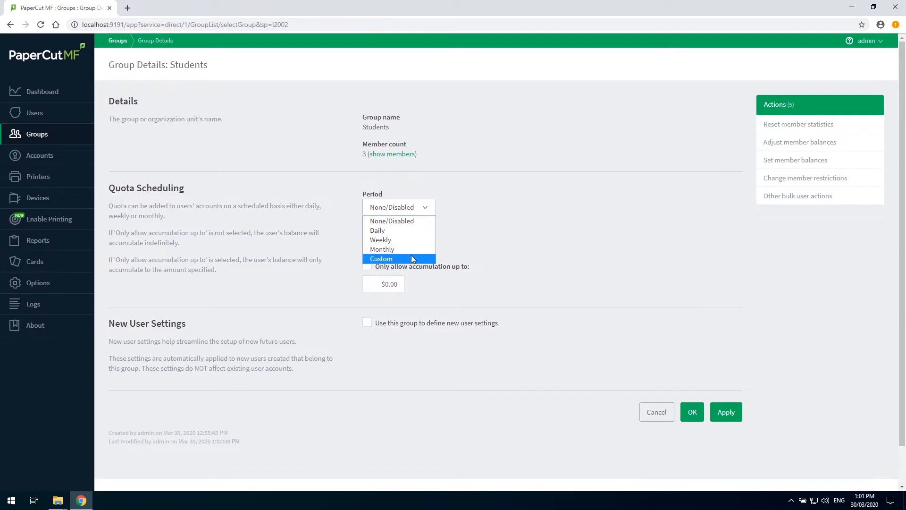
{"action": "left_click", "coordinate": [382, 249]}
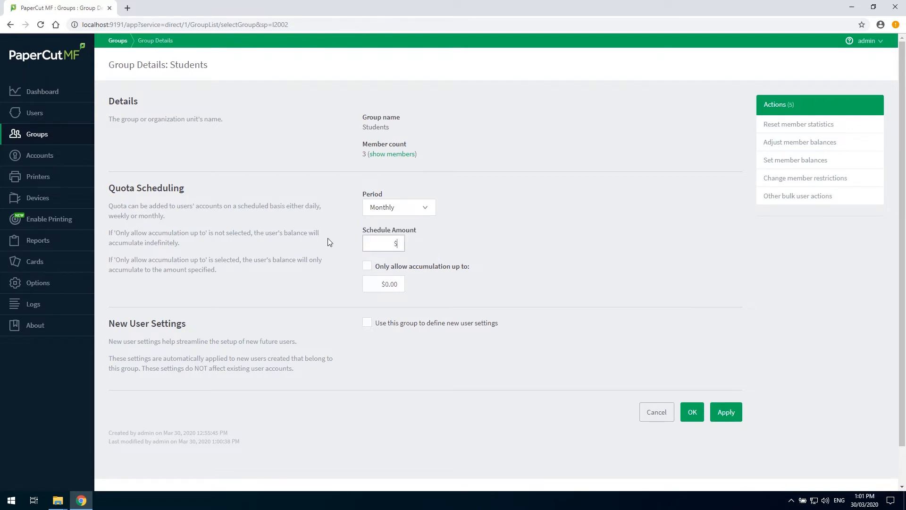
{"action": "type", "text": "20"}
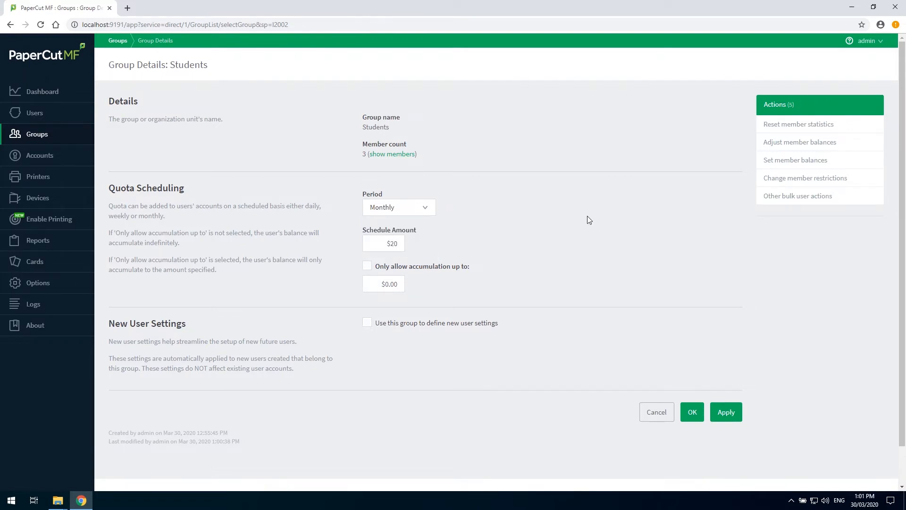
{"action": "mouse_move", "coordinate": [365, 297]}
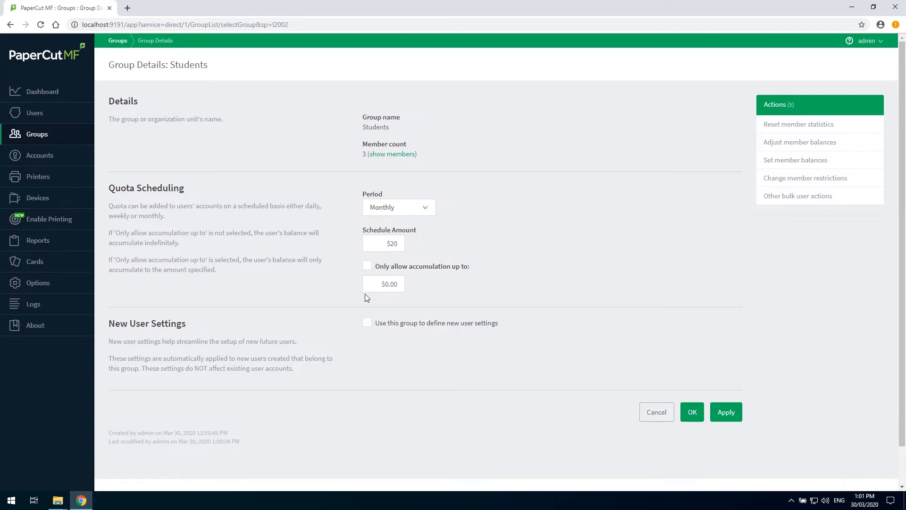
{"action": "mouse_move", "coordinate": [512, 277]}
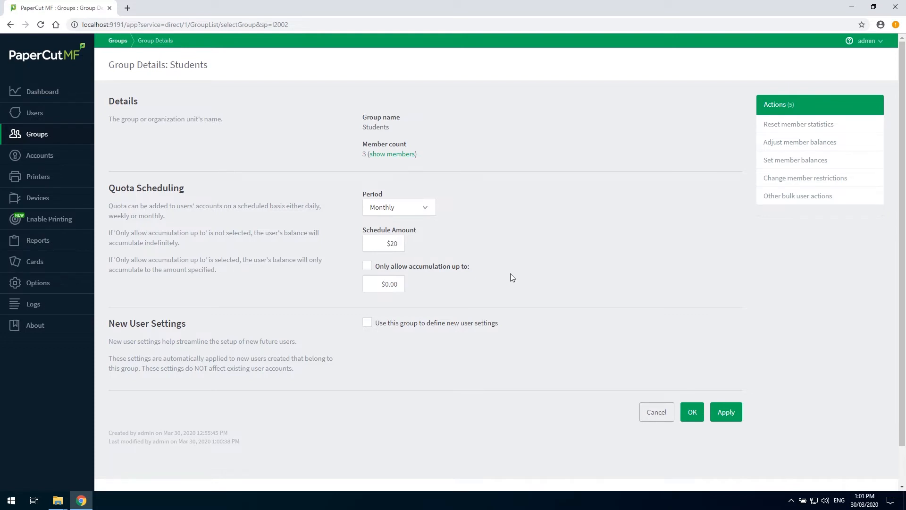
Step: Limit balance accumulation to $30
{"action": "left_click", "coordinate": [367, 266]}
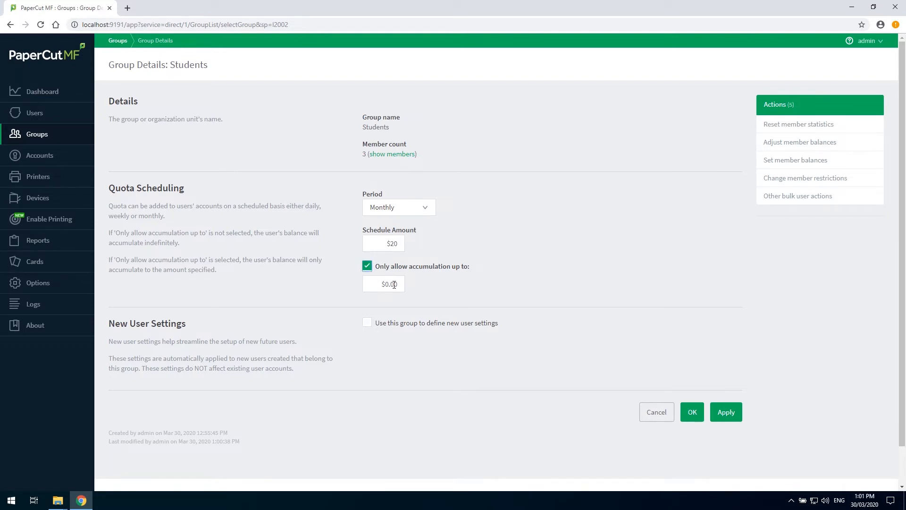
{"action": "triple_click", "coordinate": [384, 284]}
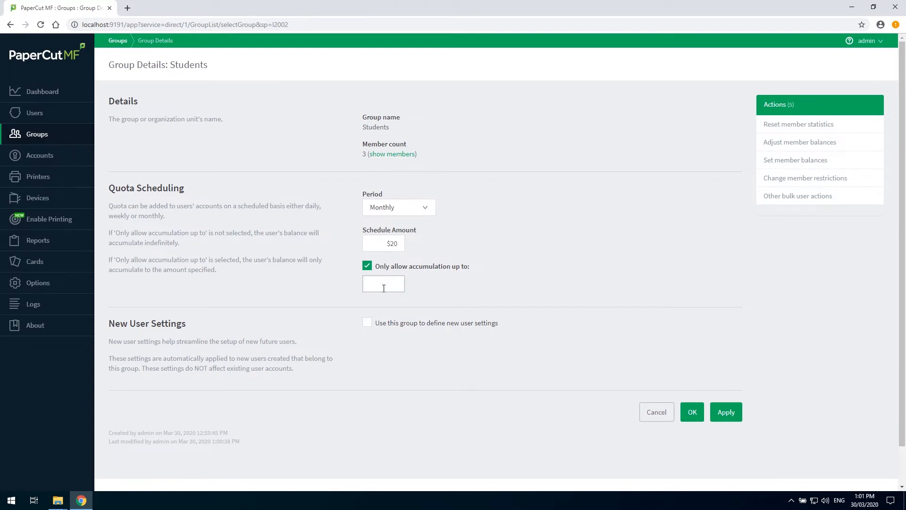
{"action": "type", "text": "$30"}
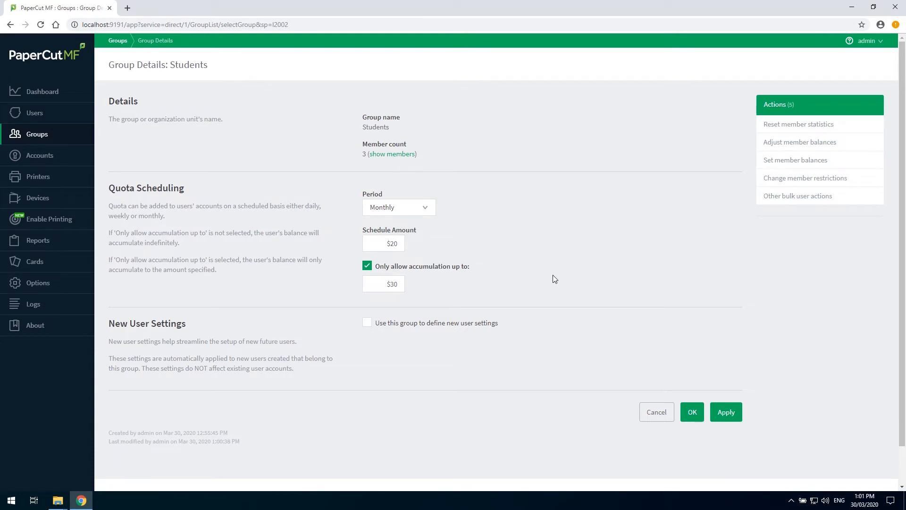
{"action": "scroll", "scroll_direction": "down", "scroll_amount": 3}
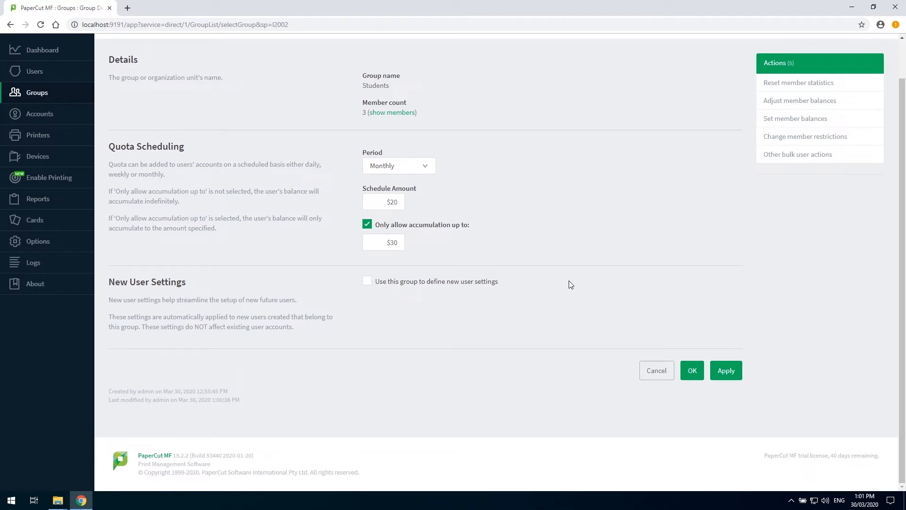
{"action": "mouse_move", "coordinate": [585, 288]}
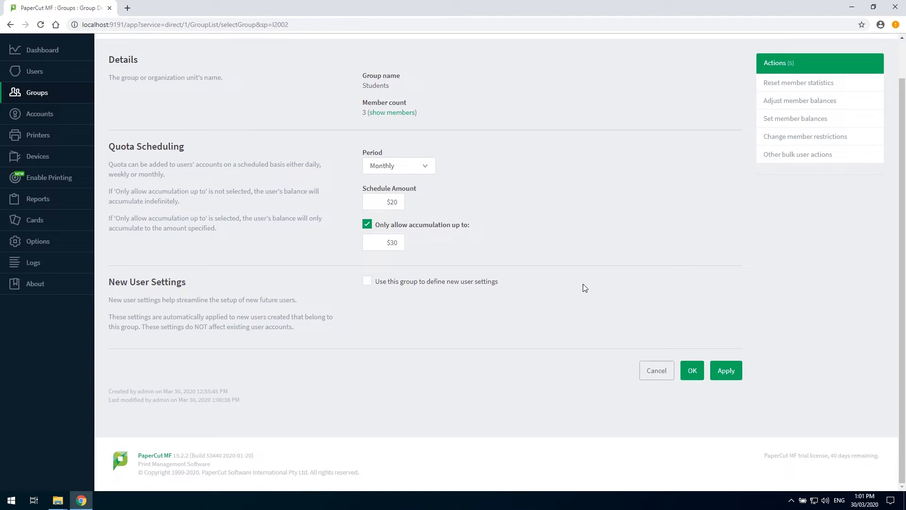
{"action": "mouse_move", "coordinate": [571, 313]}
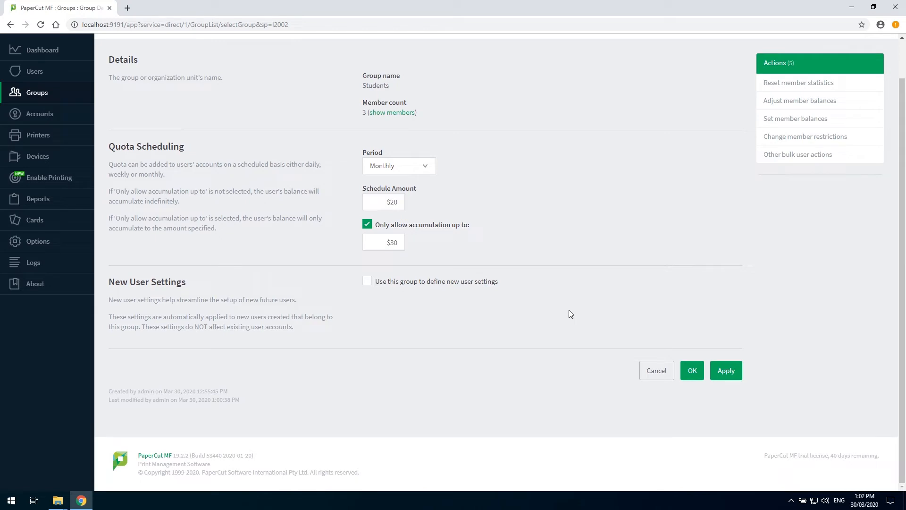
{"action": "mouse_move", "coordinate": [380, 289]}
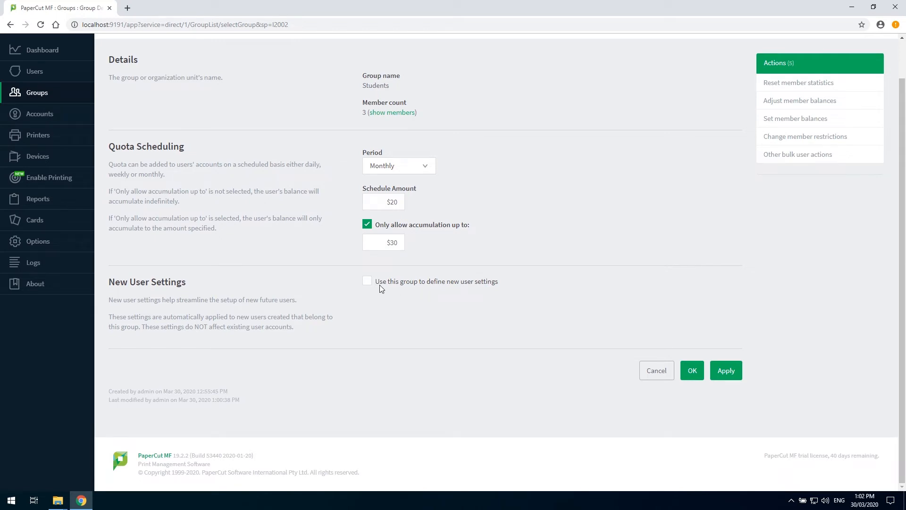
{"action": "mouse_move", "coordinate": [500, 284]}
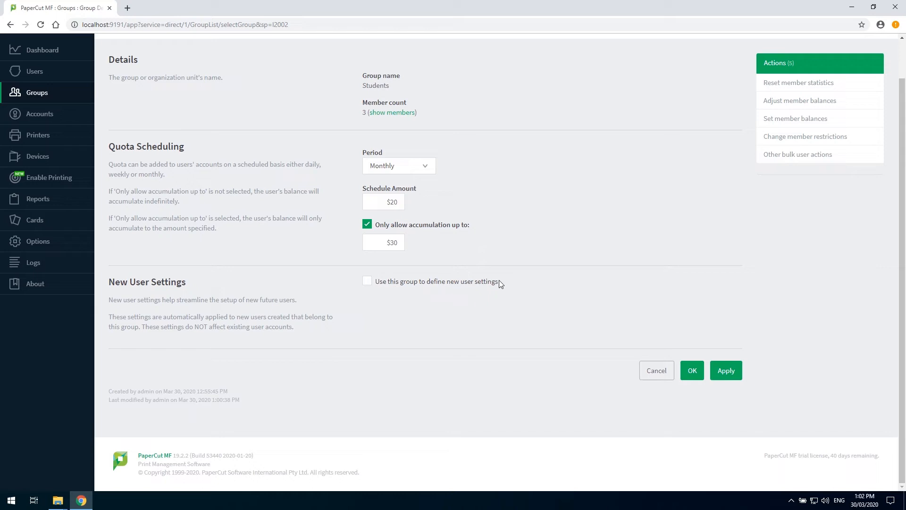
Step: Enable new user settings with initial restriction and apply the group changes
{"action": "left_click", "coordinate": [367, 282]}
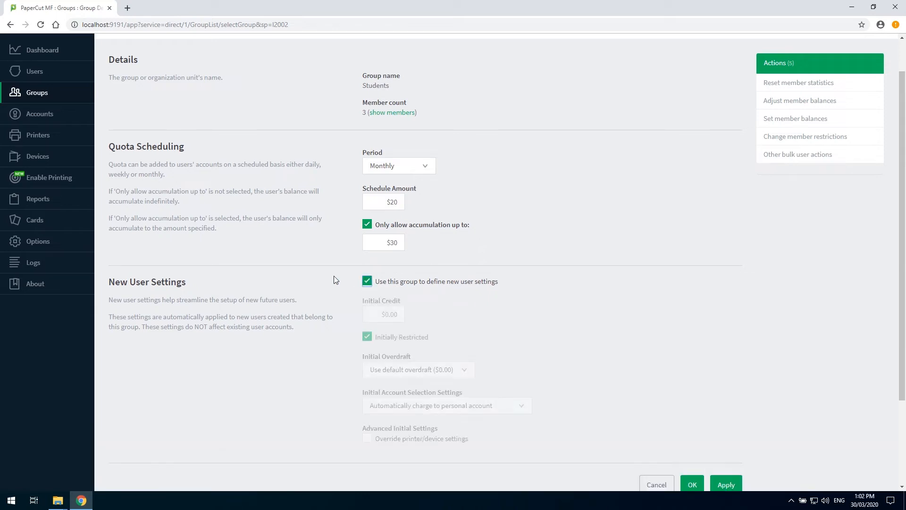
{"action": "scroll", "scroll_direction": "down", "scroll_amount": 3}
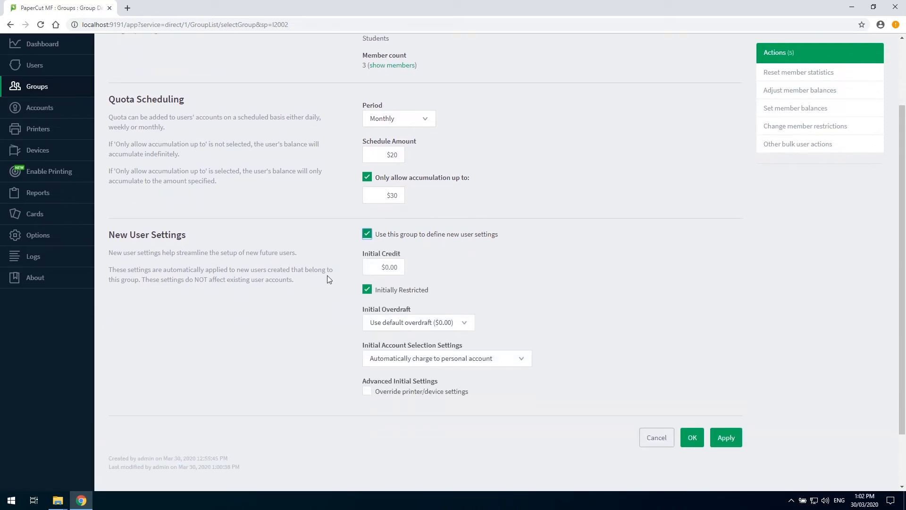
{"action": "mouse_move", "coordinate": [358, 279]}
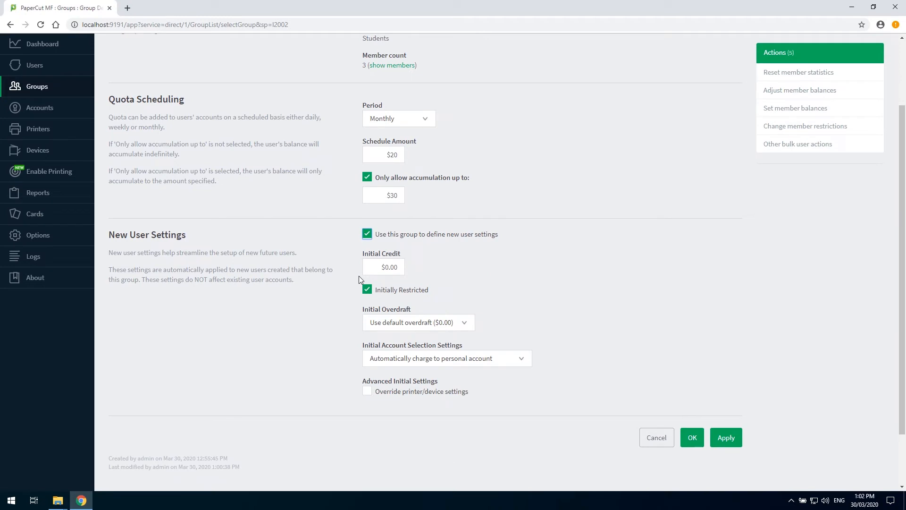
{"action": "scroll", "scroll_direction": "down", "scroll_amount": 3}
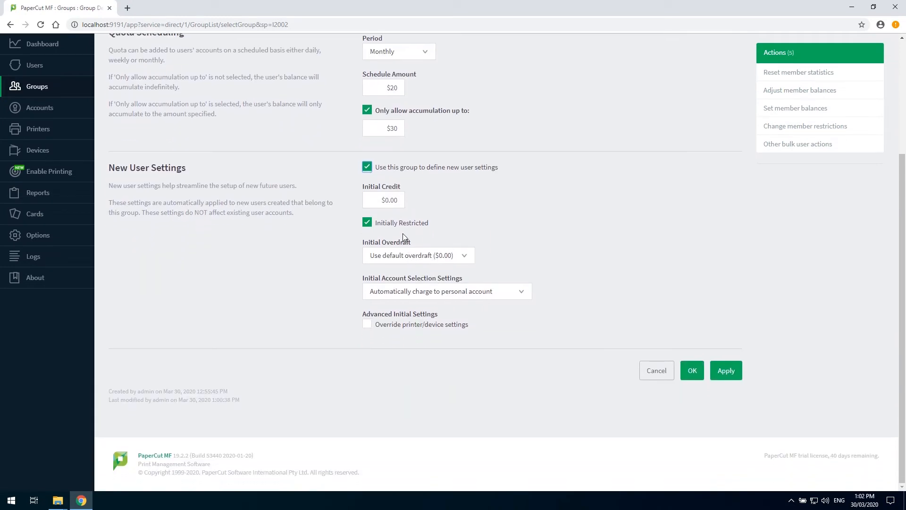
{"action": "double_click", "coordinate": [403, 223]}
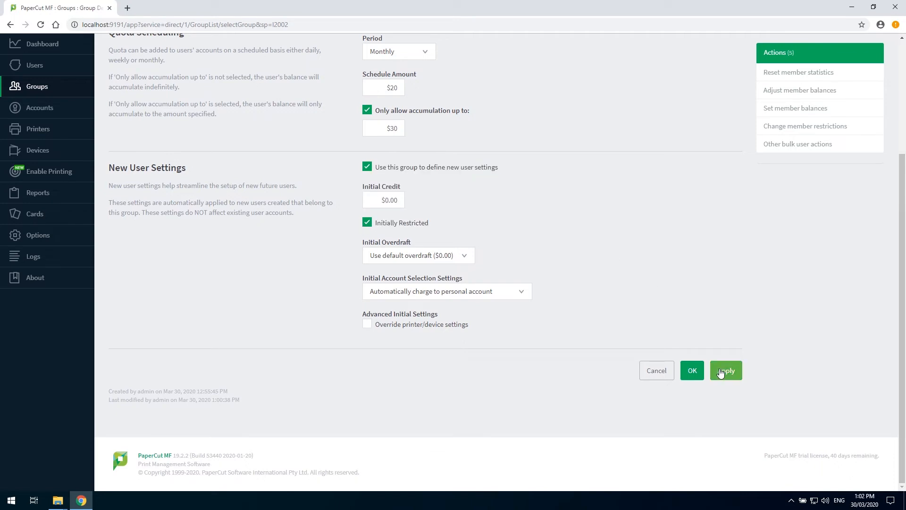
{"action": "left_click", "coordinate": [726, 370]}
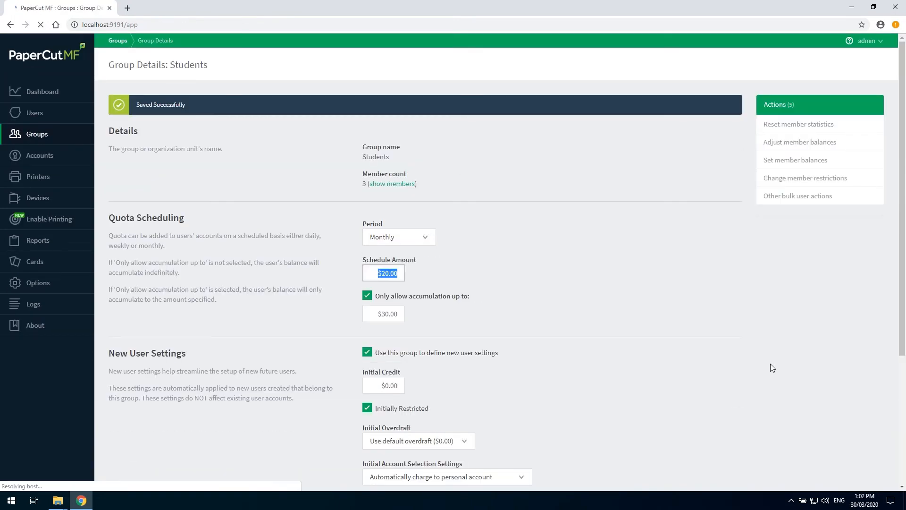
{"action": "scroll", "scroll_direction": "down", "scroll_amount": 3}
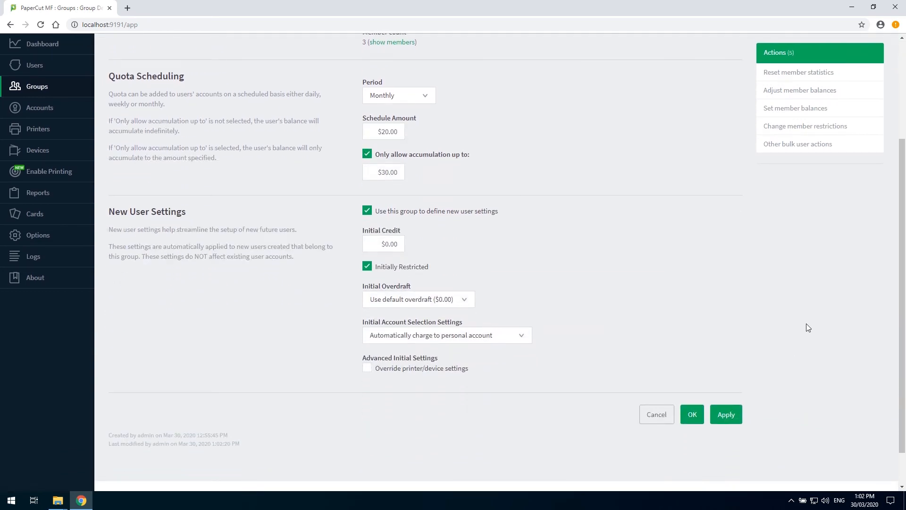
{"action": "scroll", "scroll_direction": "down", "scroll_amount": 3}
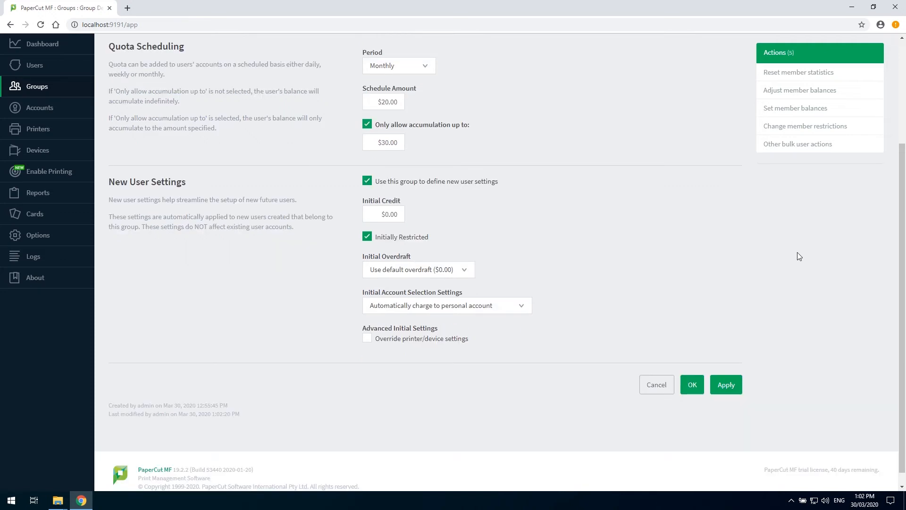
{"action": "mouse_move", "coordinate": [798, 144]}
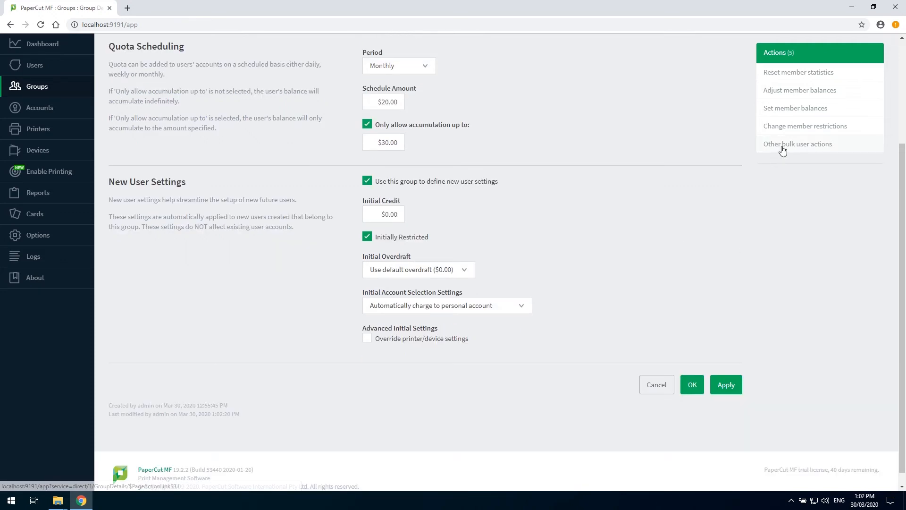
{"action": "mouse_move", "coordinate": [767, 205]}
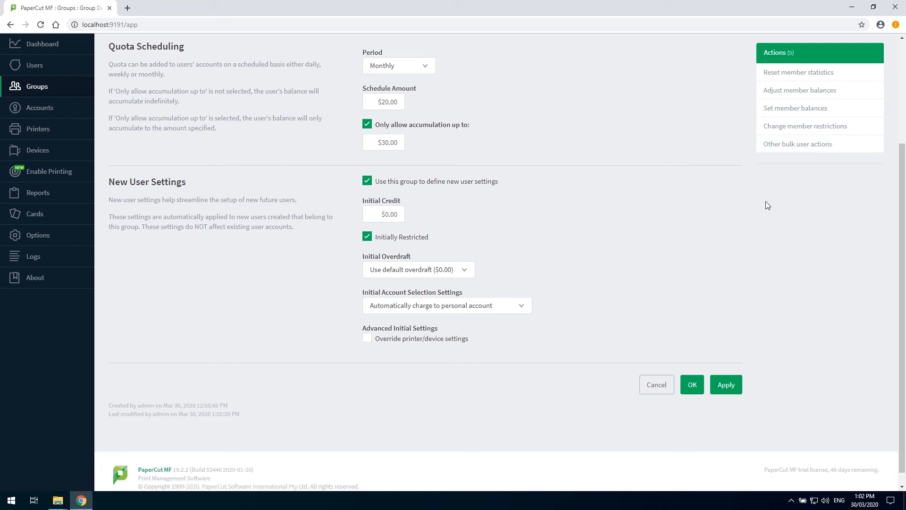
{"action": "mouse_move", "coordinate": [802, 151]}
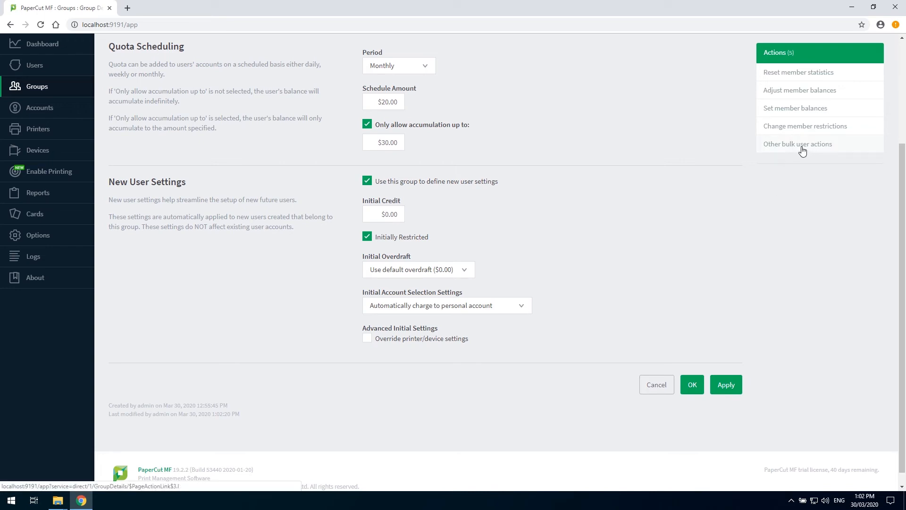
Step: In bulk user actions for Students, tick Change restriction with Restricted selected
{"action": "left_click", "coordinate": [797, 143]}
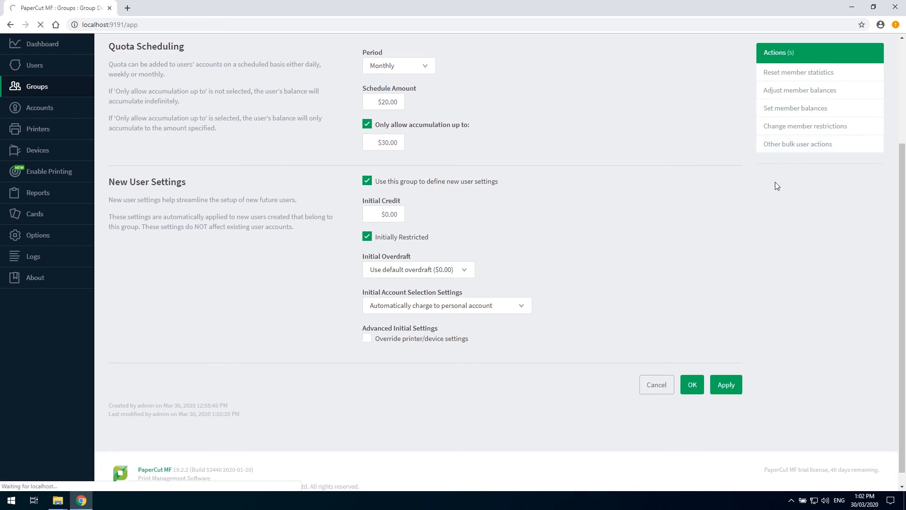
{"action": "left_click", "coordinate": [798, 143]}
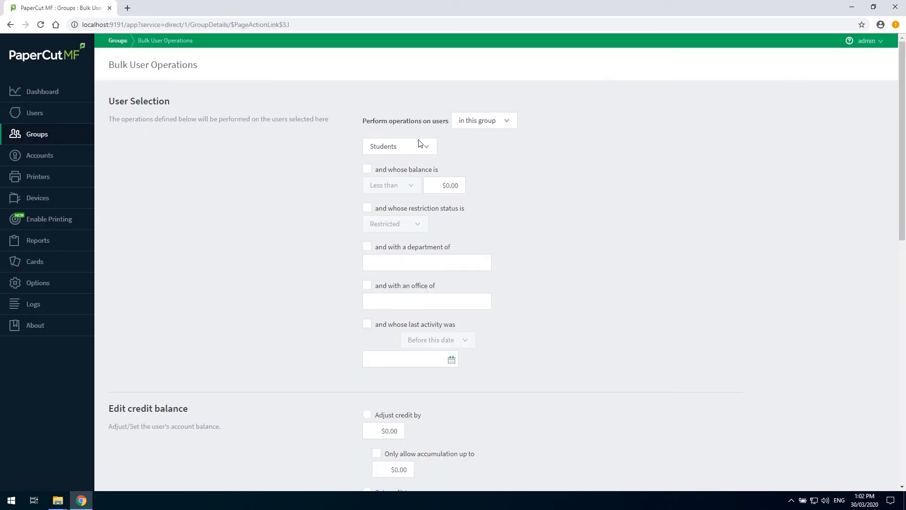
{"action": "mouse_move", "coordinate": [441, 153]}
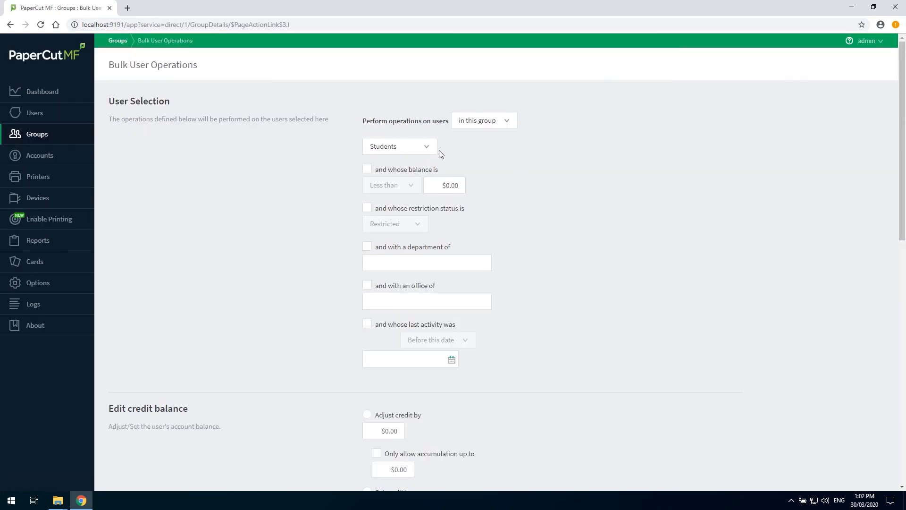
{"action": "mouse_move", "coordinate": [618, 193]}
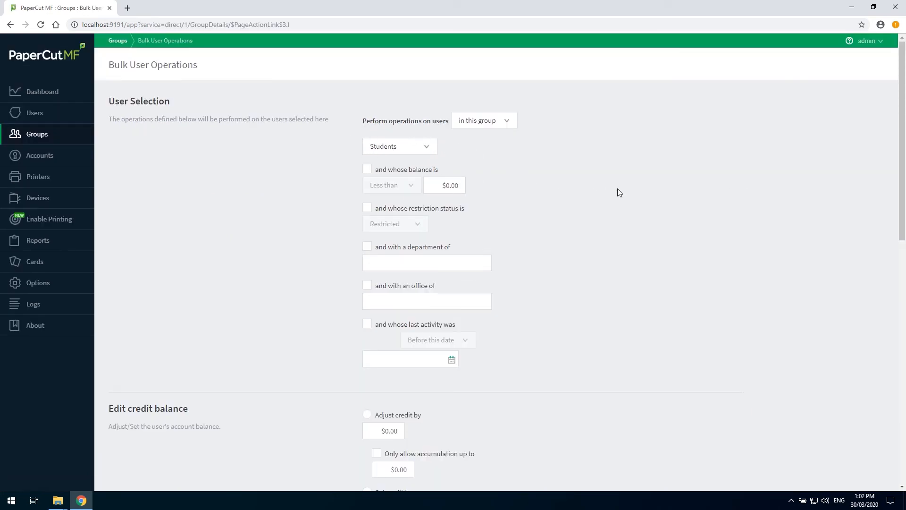
{"action": "scroll", "scroll_direction": "down", "scroll_amount": 3}
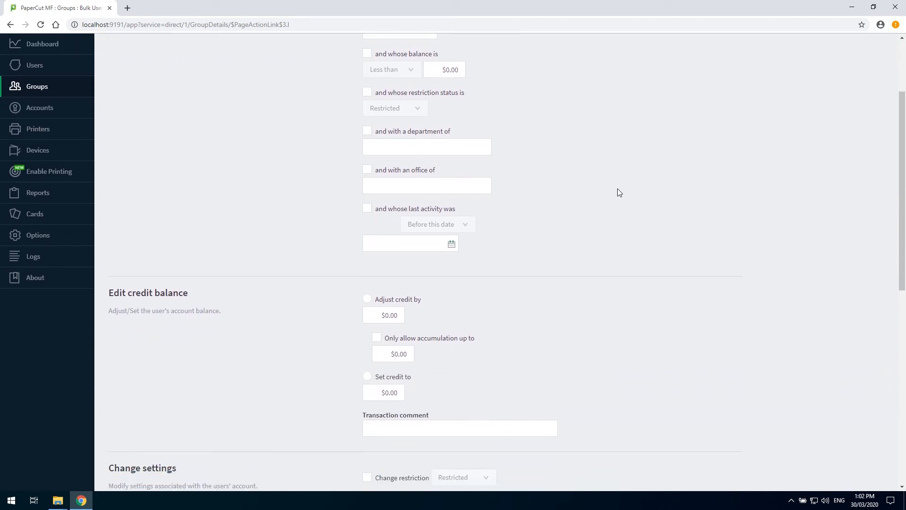
{"action": "scroll", "scroll_direction": "down", "scroll_amount": 3}
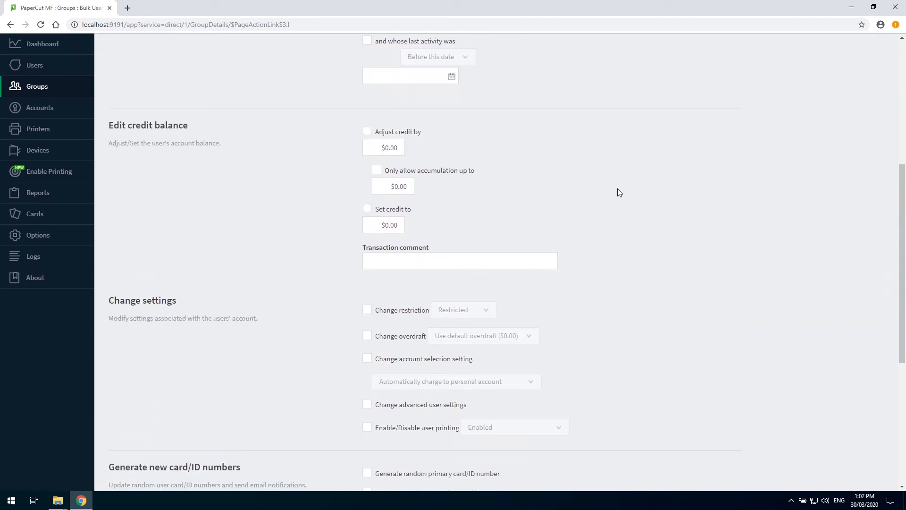
{"action": "scroll", "scroll_direction": "down", "scroll_amount": 3}
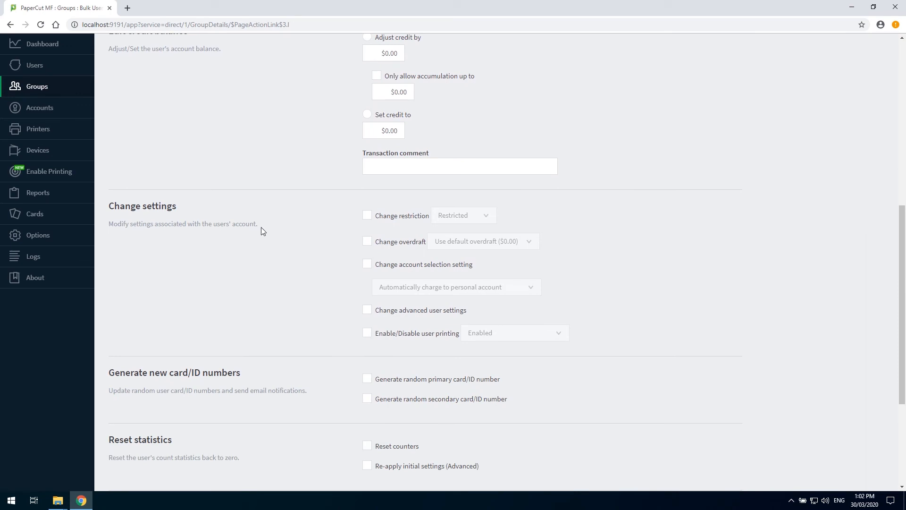
{"action": "left_click", "coordinate": [368, 215]}
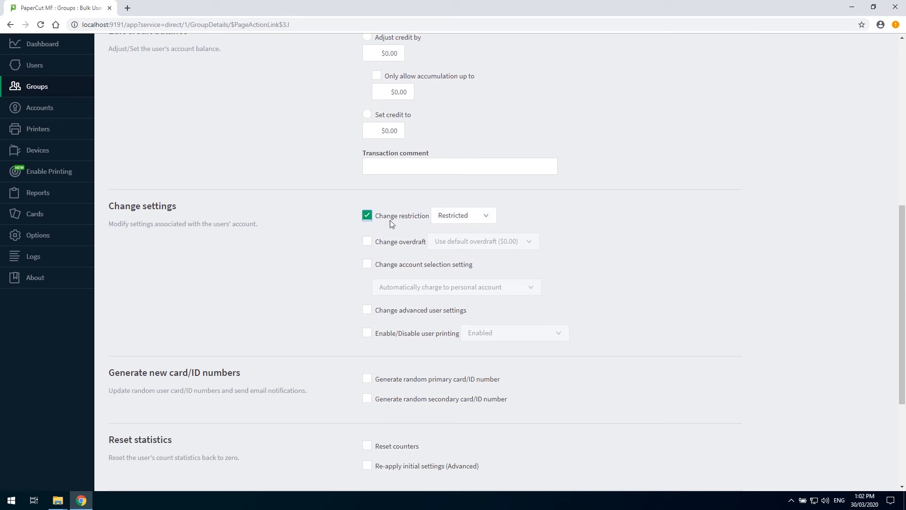
{"action": "mouse_move", "coordinate": [495, 215]}
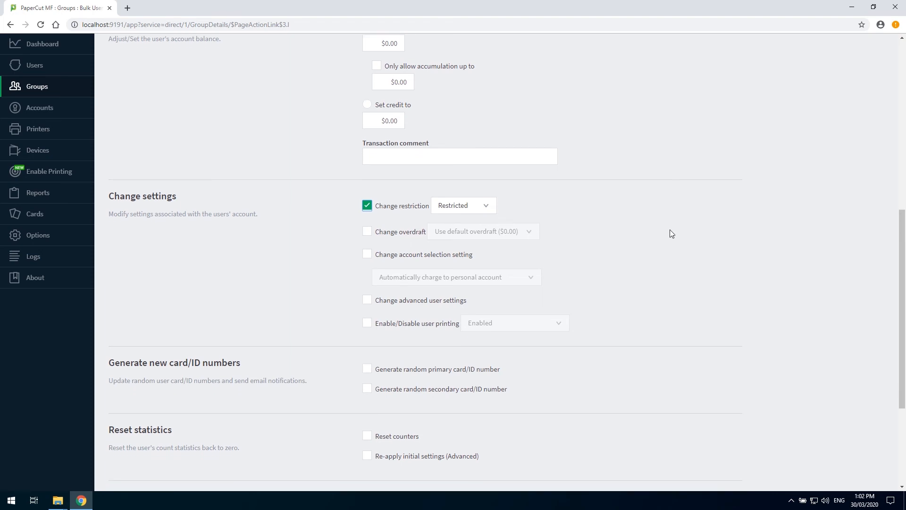
Step: Run the bulk restriction change on all Students members, confirming the warning
{"action": "left_click", "coordinate": [730, 387]}
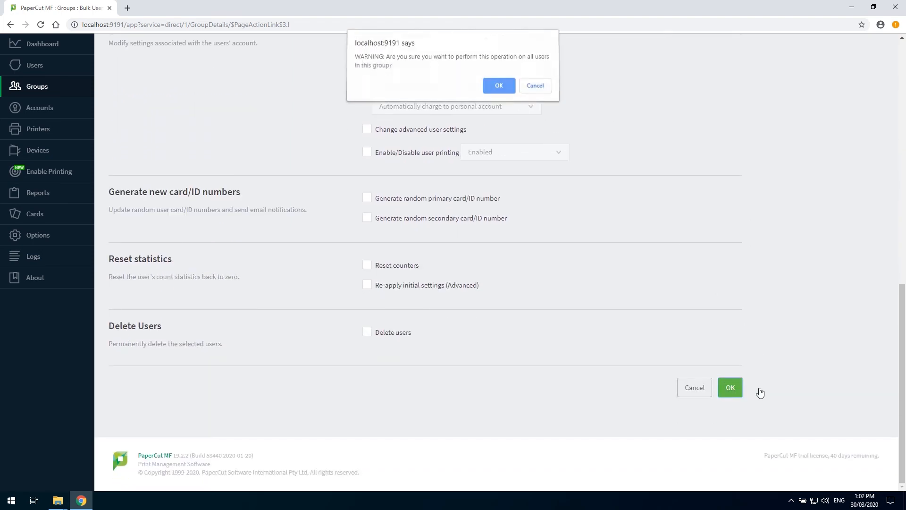
{"action": "left_click", "coordinate": [499, 86]}
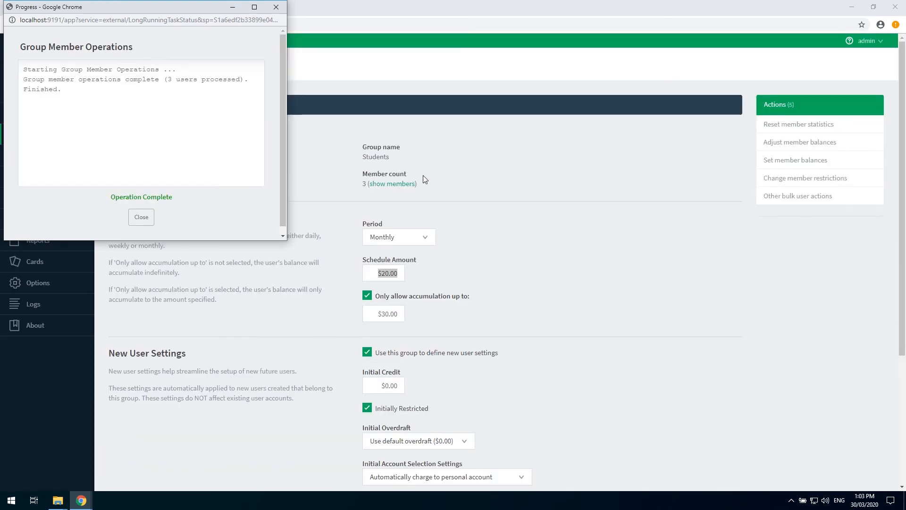
Step: Show the Students members list and view bob's details to verify Restricted is set
{"action": "left_click", "coordinate": [141, 217]}
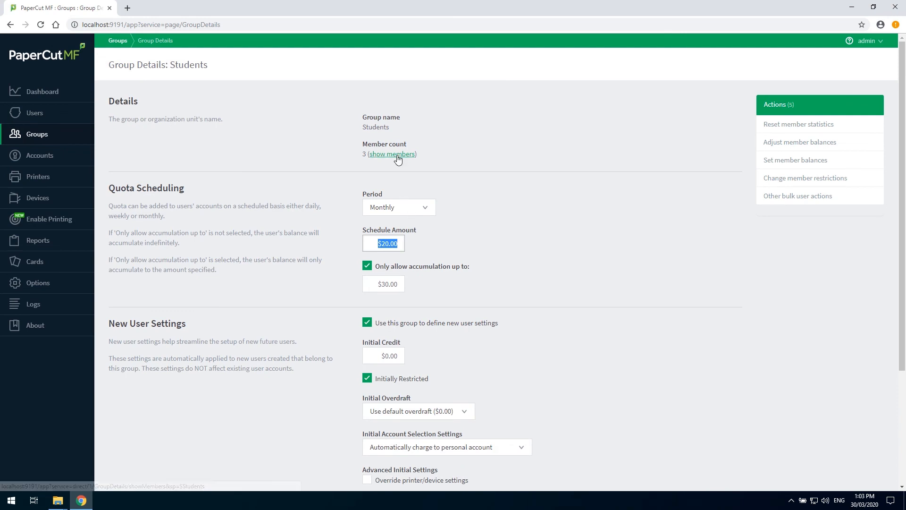
{"action": "left_click", "coordinate": [393, 153]}
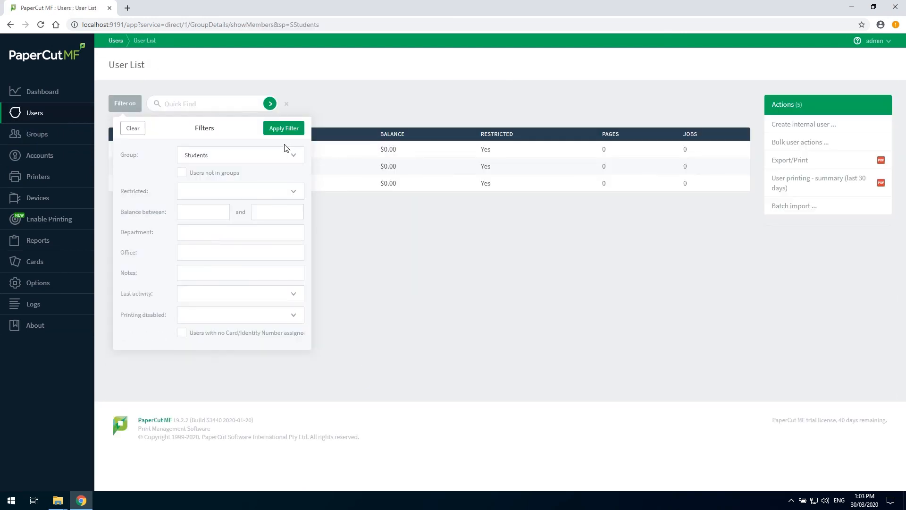
{"action": "left_click", "coordinate": [283, 127]}
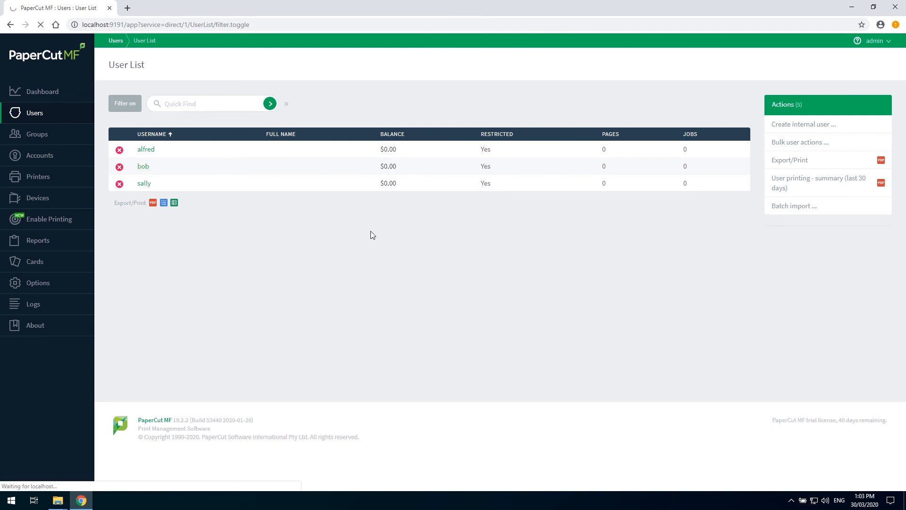
{"action": "left_click", "coordinate": [142, 166]}
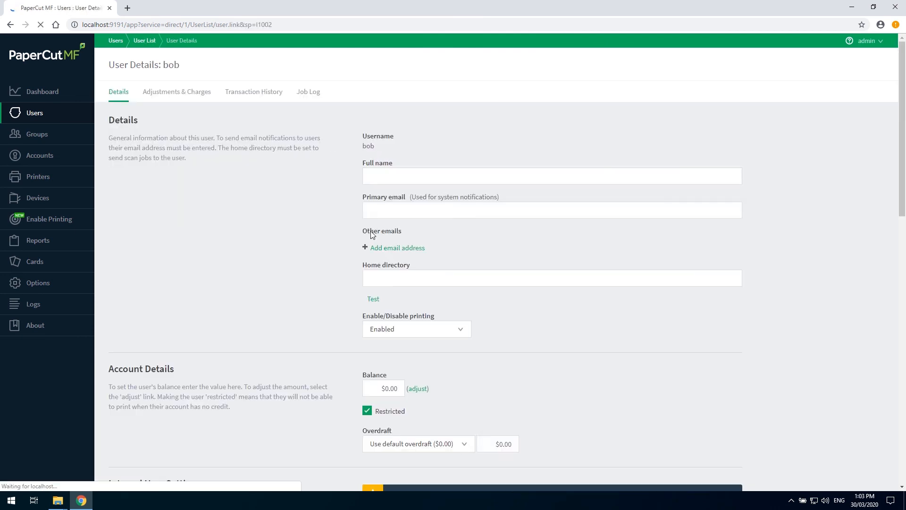